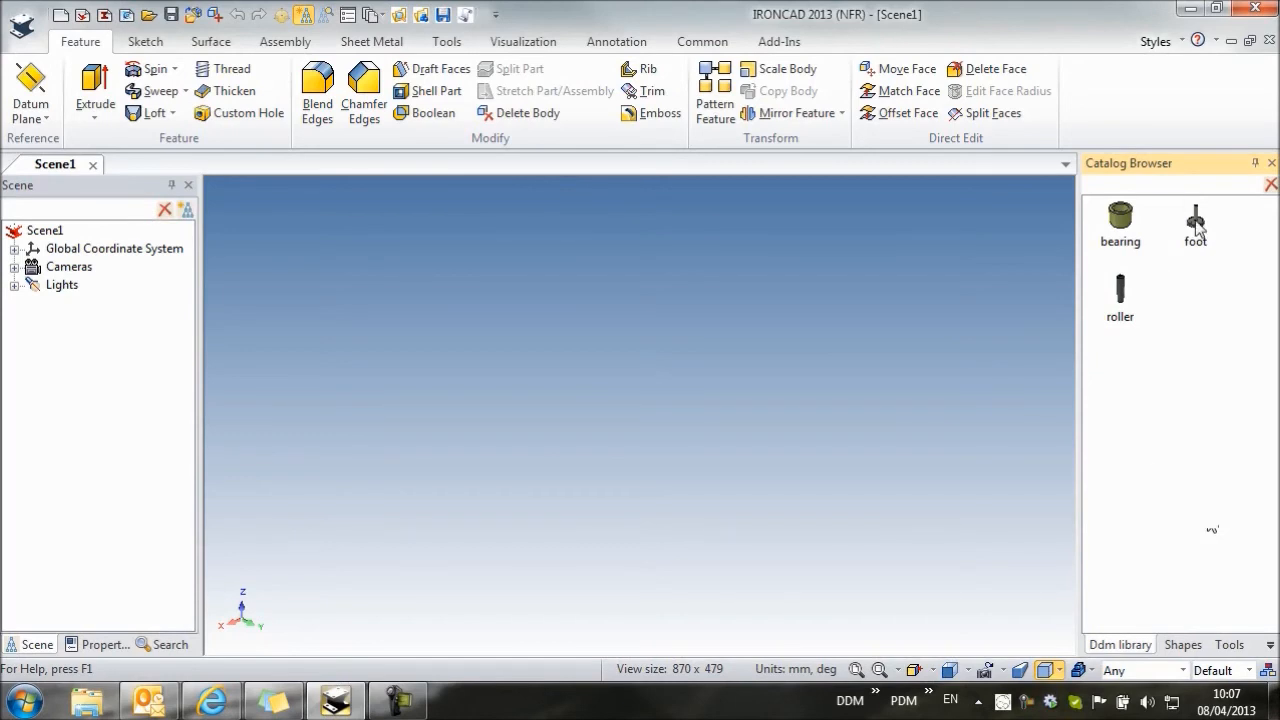
Drop the 'foot' catalog part into the scene and review its Part Properties.
left_click_drag(1196, 216, 624, 396)
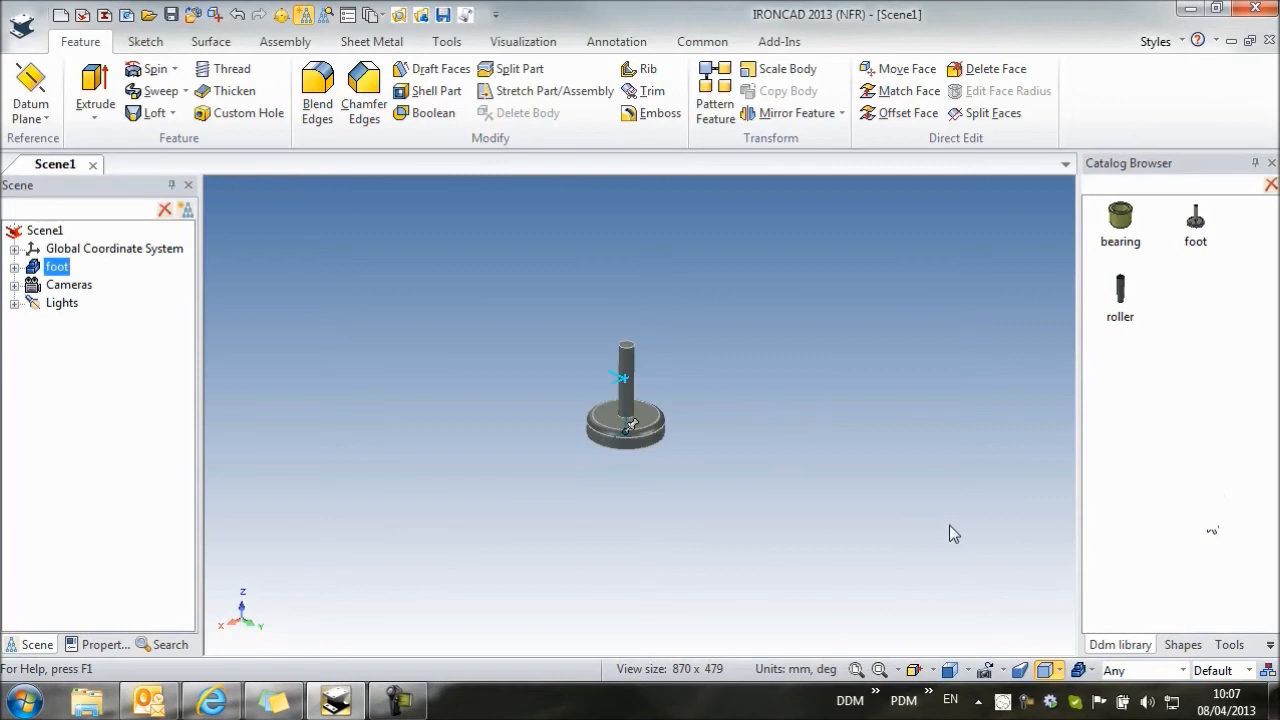
mouse_move(940, 524)
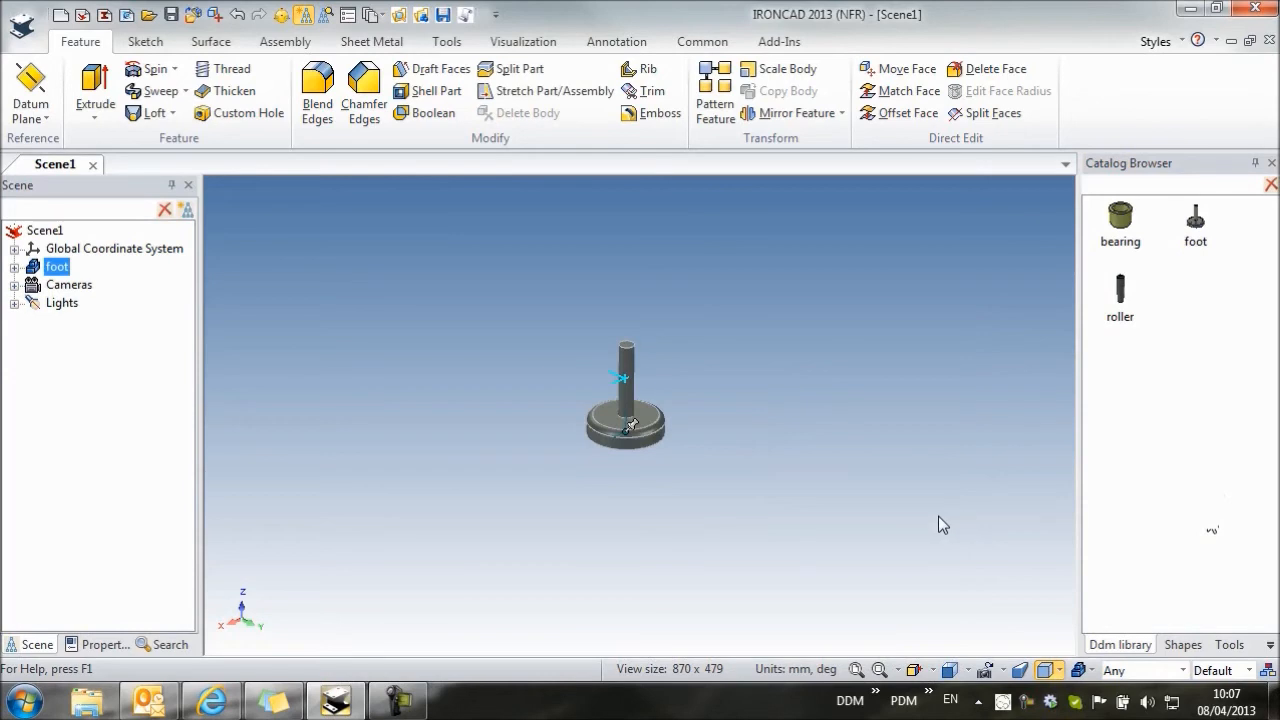
mouse_move(678, 446)
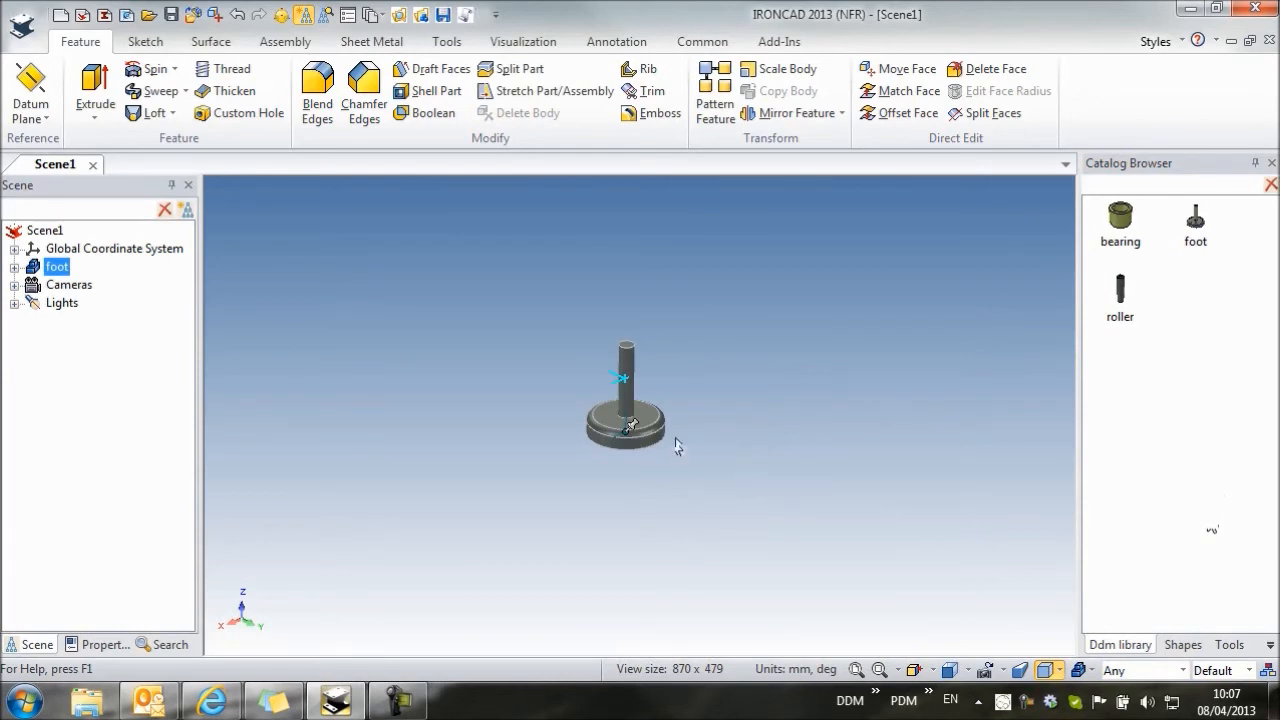
right_click(624, 414)
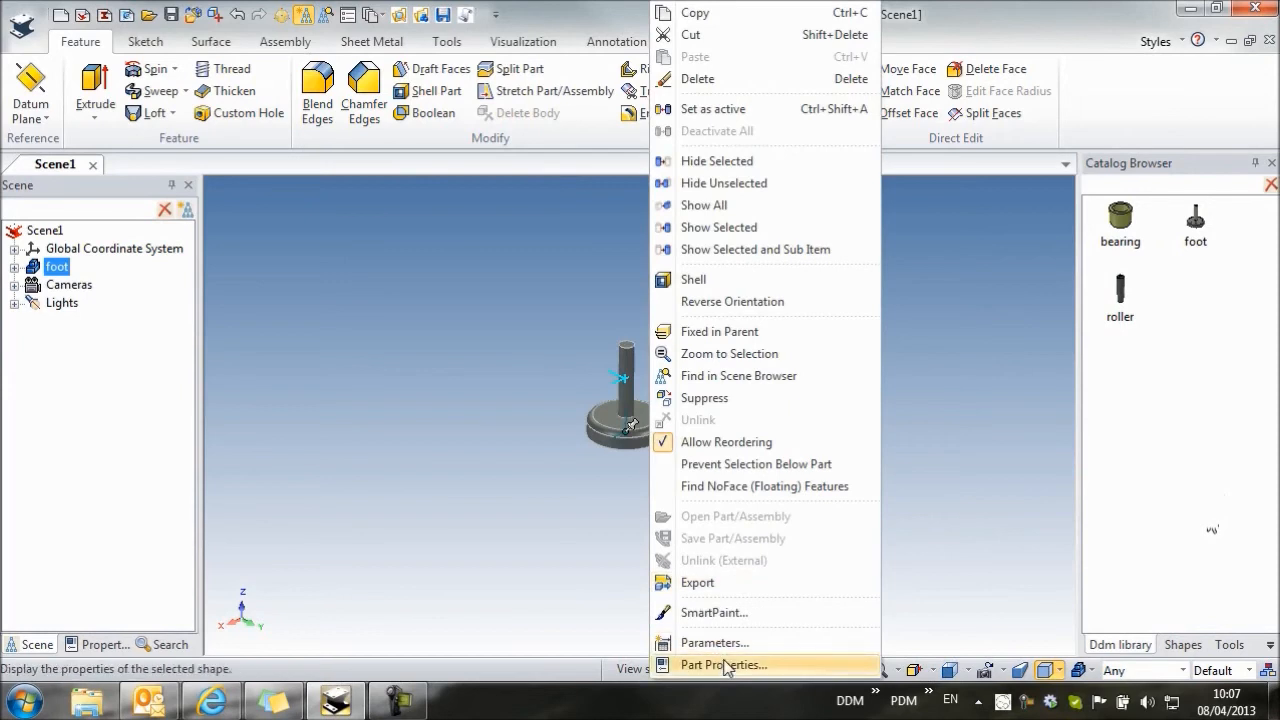
left_click(724, 664)
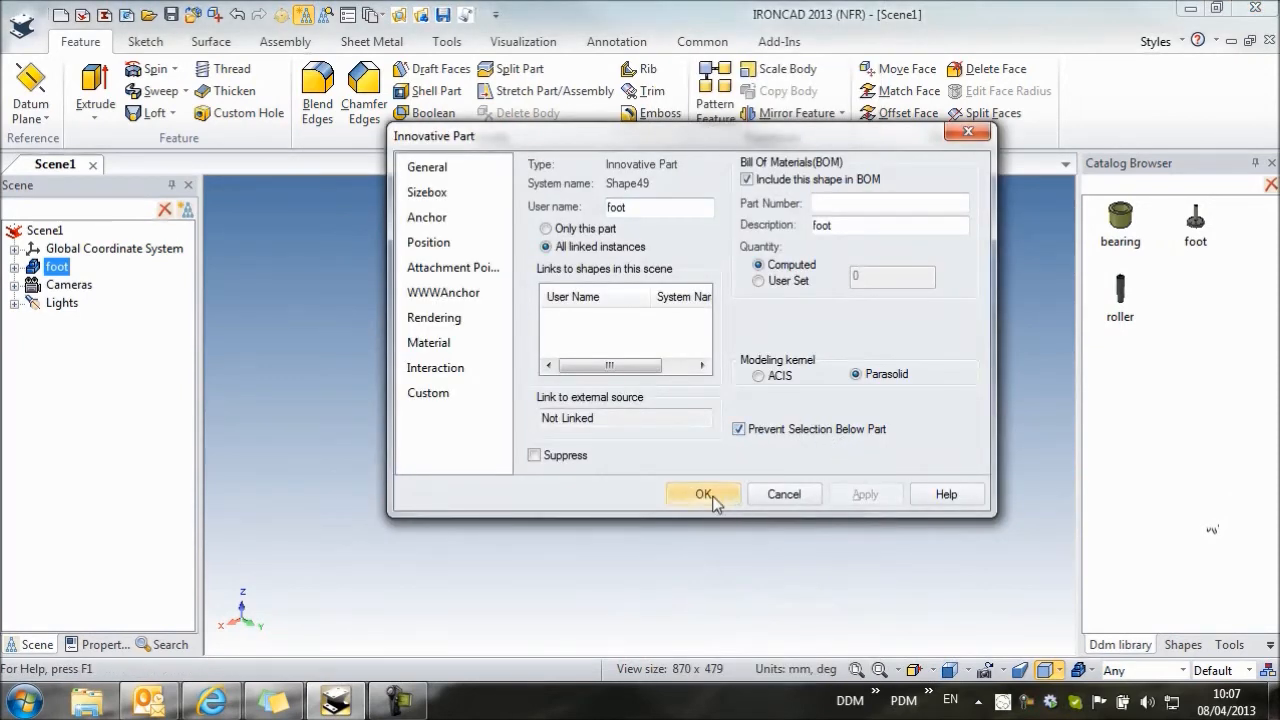
left_click(704, 494)
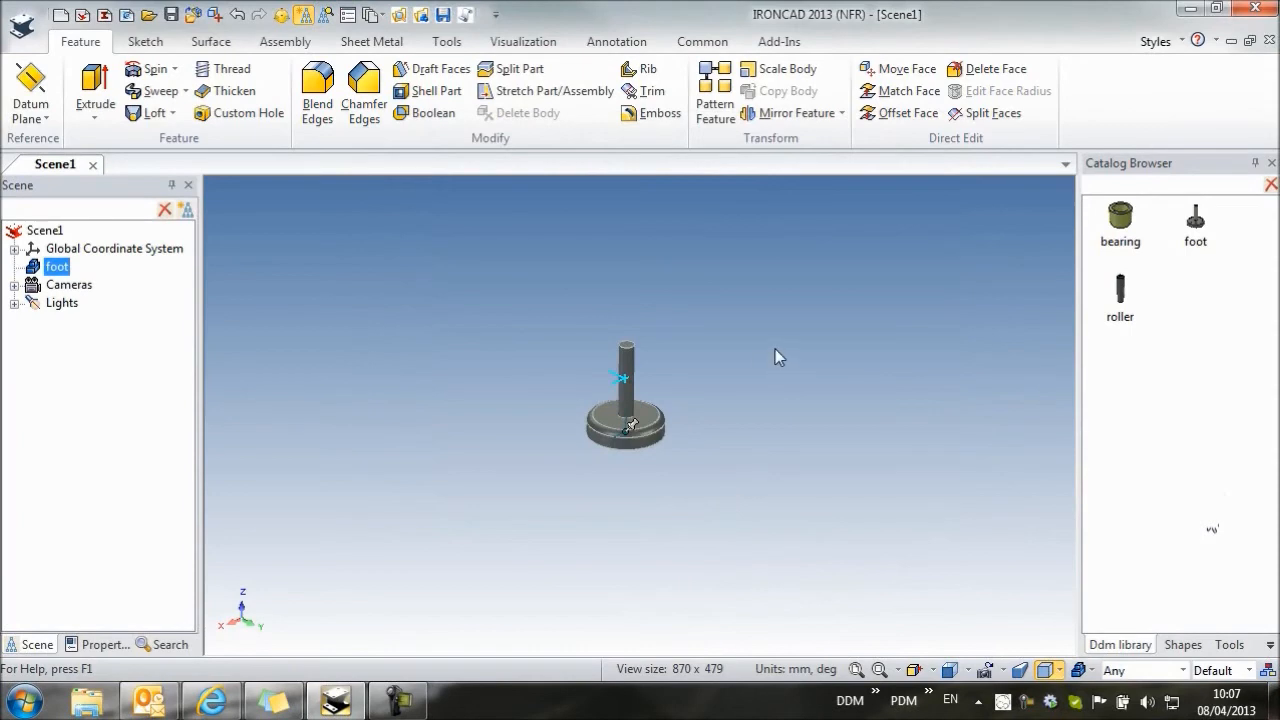
Start the DDM save and generate number ZH-10021 under Miscellaneous Components.
left_click(780, 40)
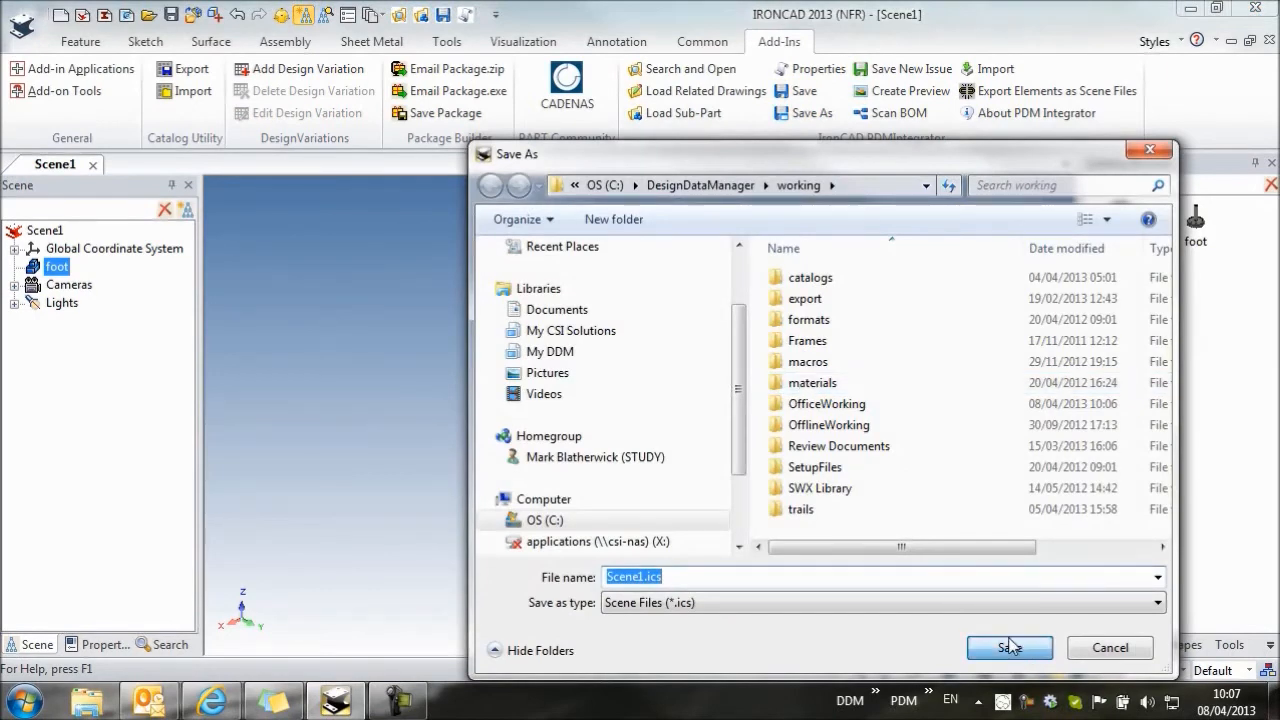
left_click(1008, 648)
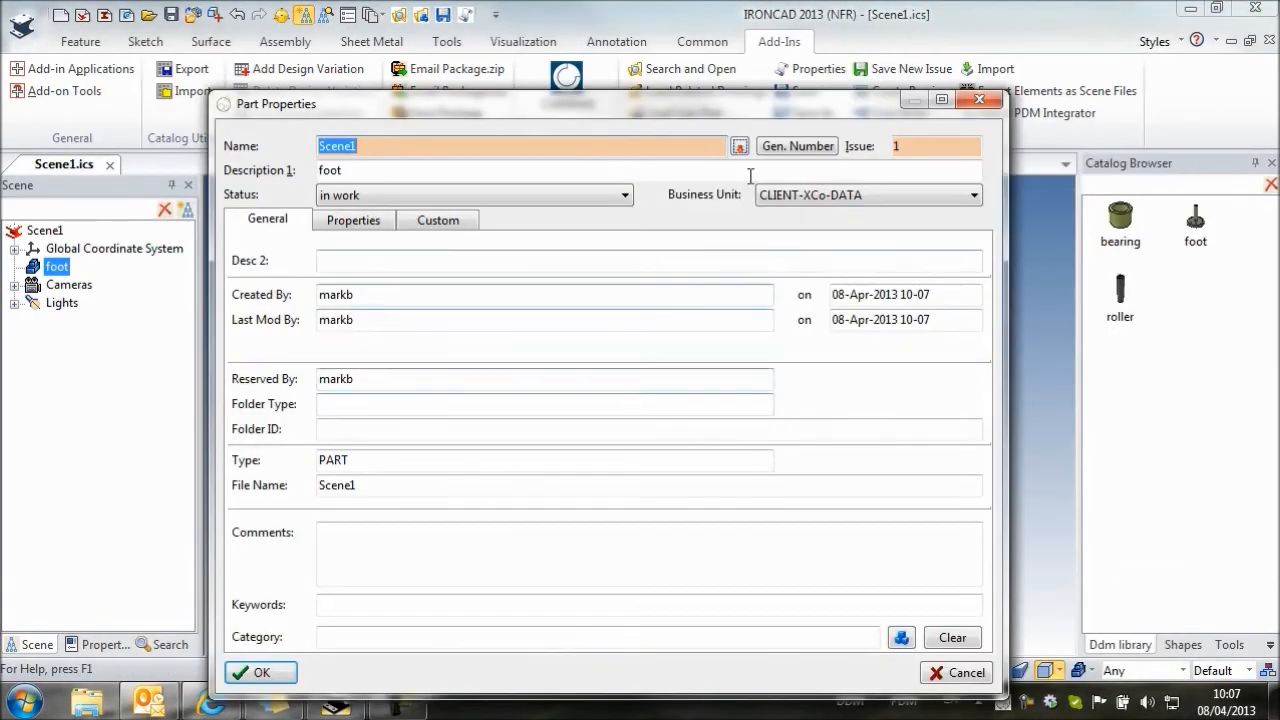
left_click(796, 146)
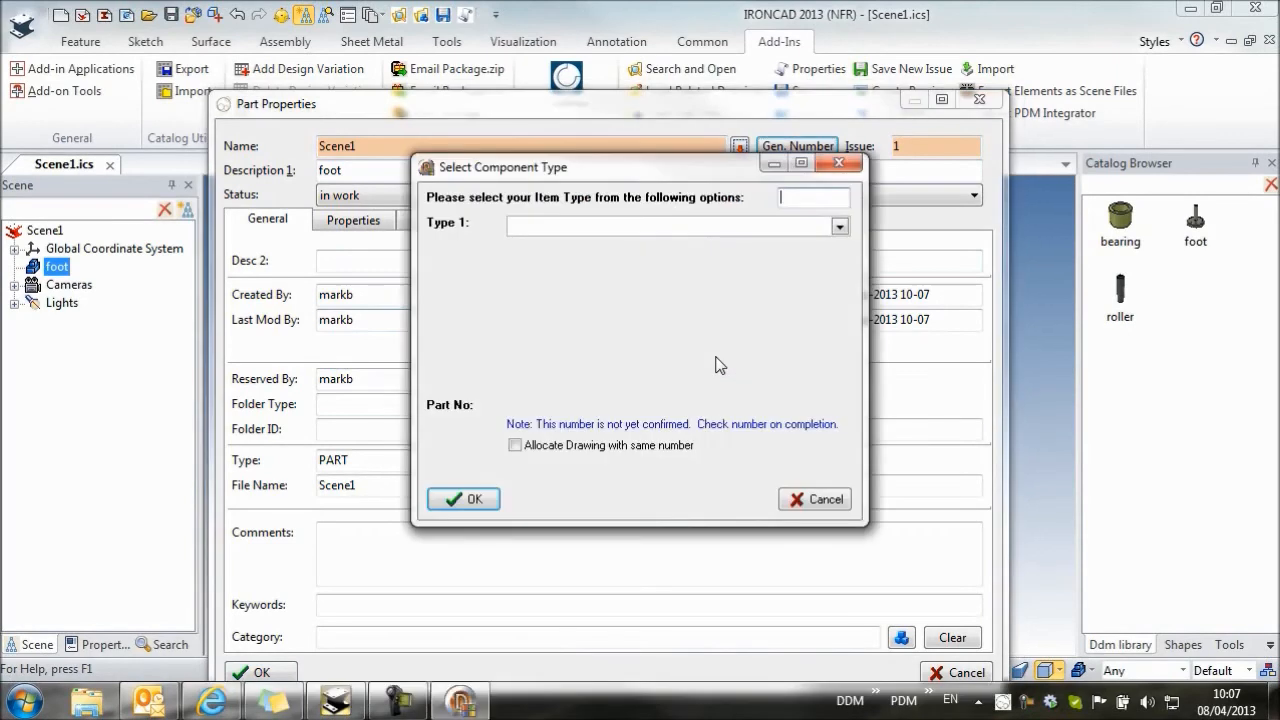
left_click(838, 226)
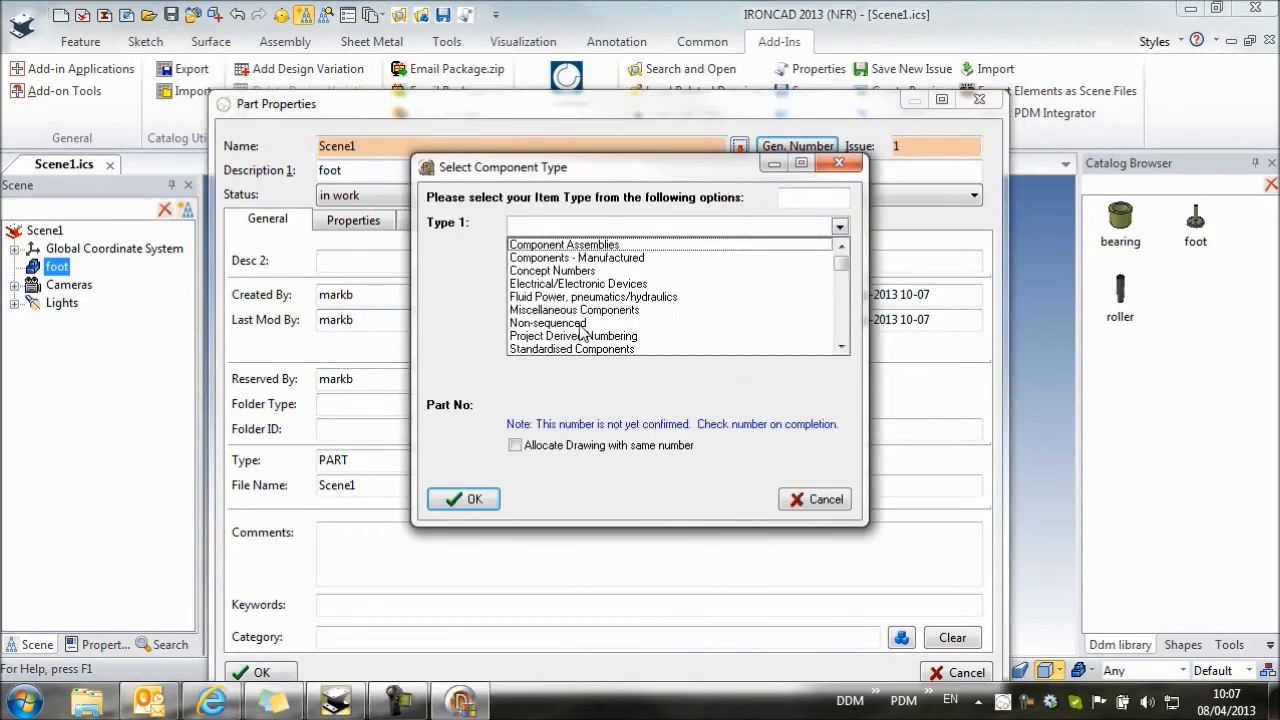
left_click(464, 500)
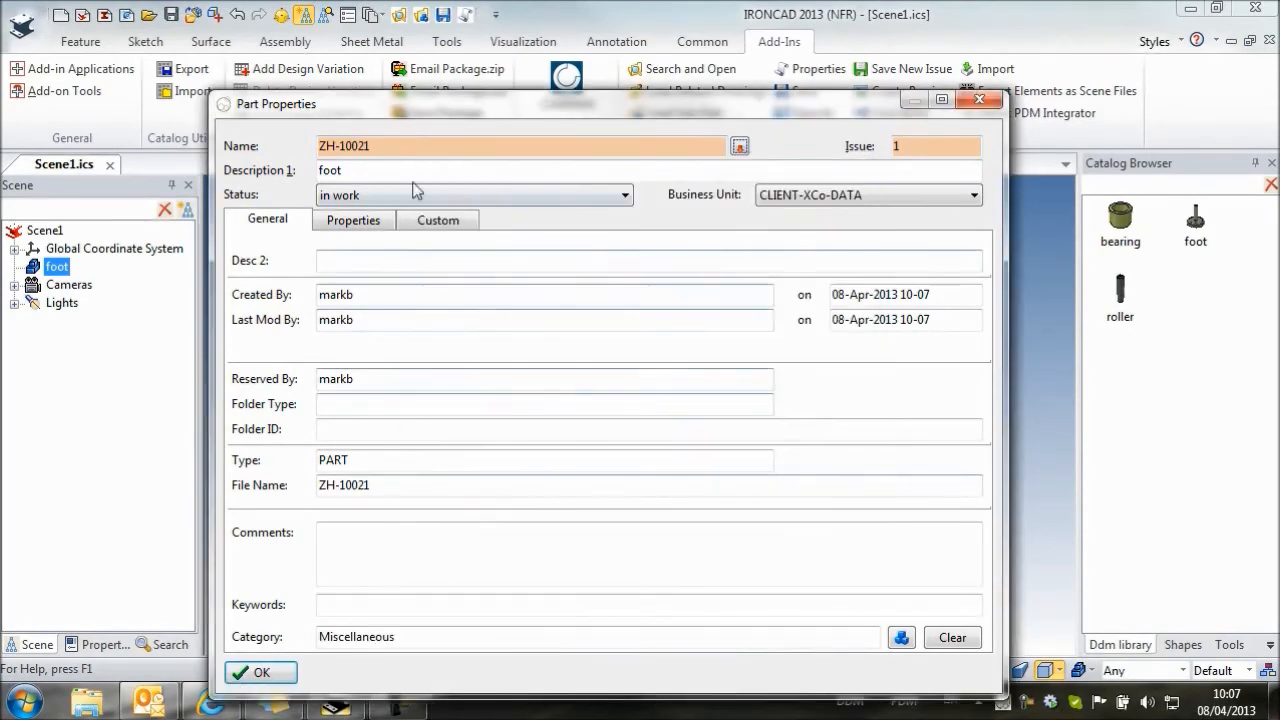
left_click(376, 146)
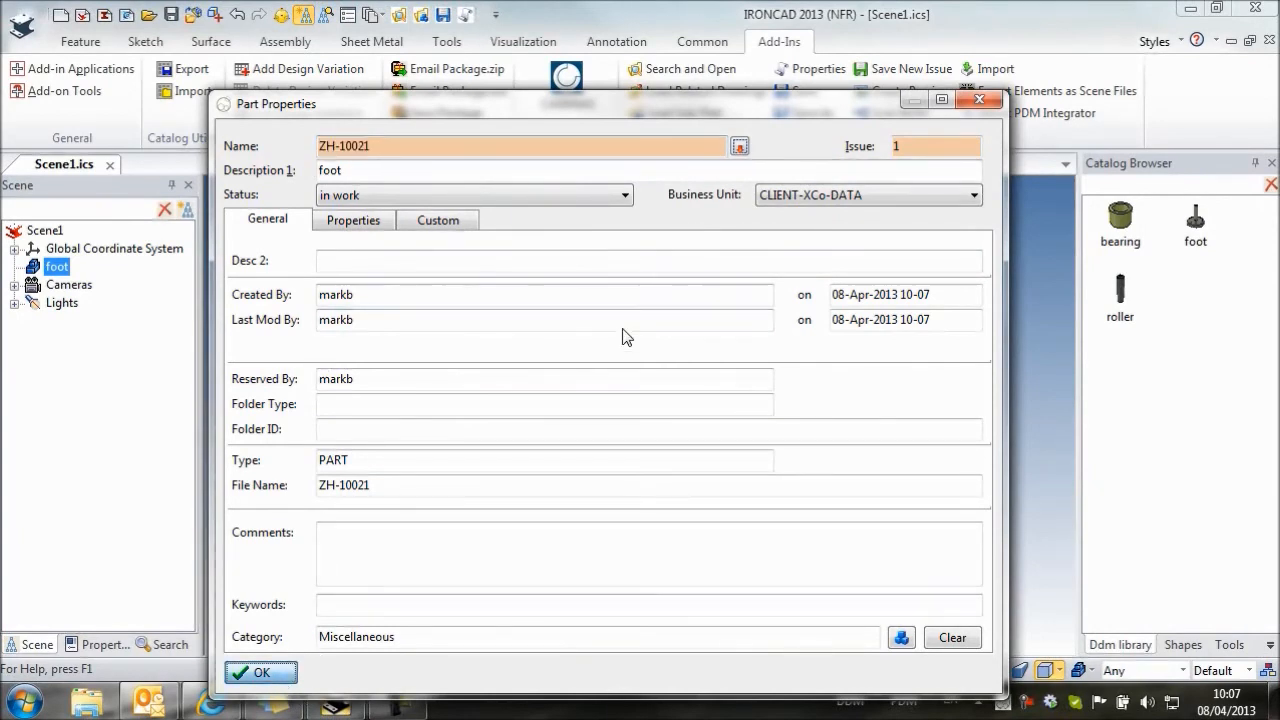
Confirm the part properties so the scene saves as ZH-10021 and dismiss the save log.
left_click(260, 672)
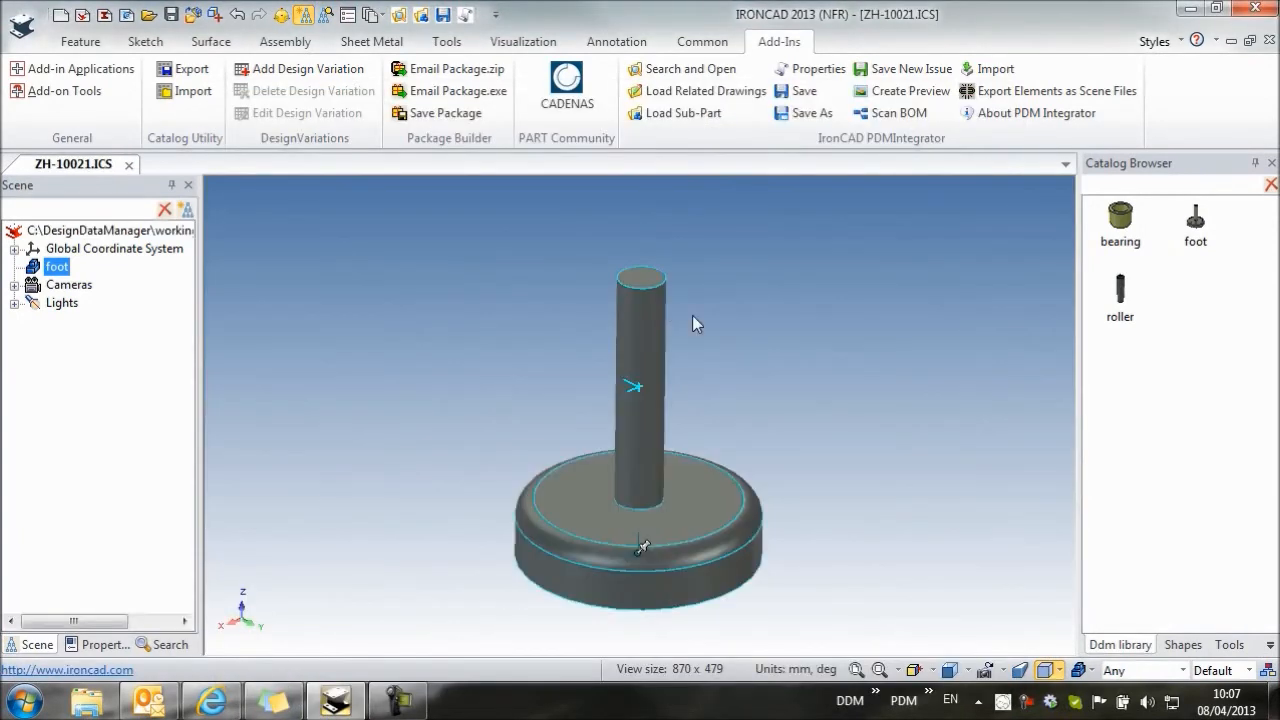
left_click(804, 92)
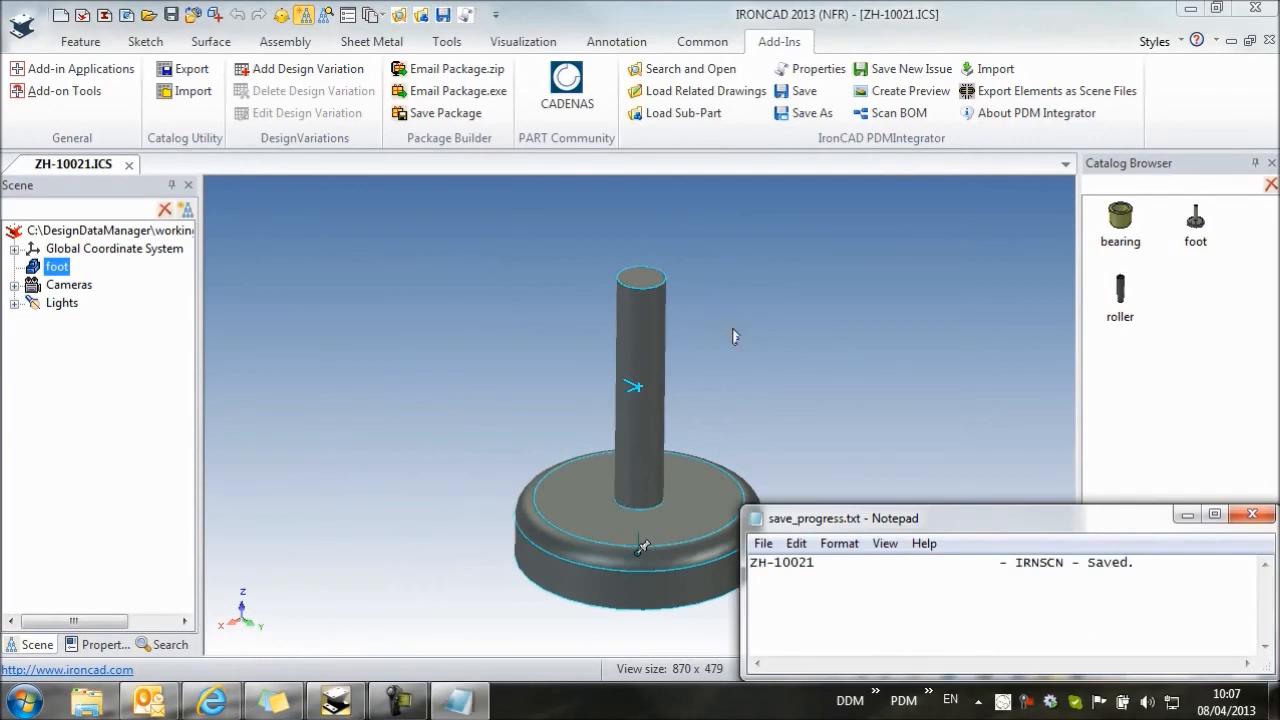
left_click(1252, 512)
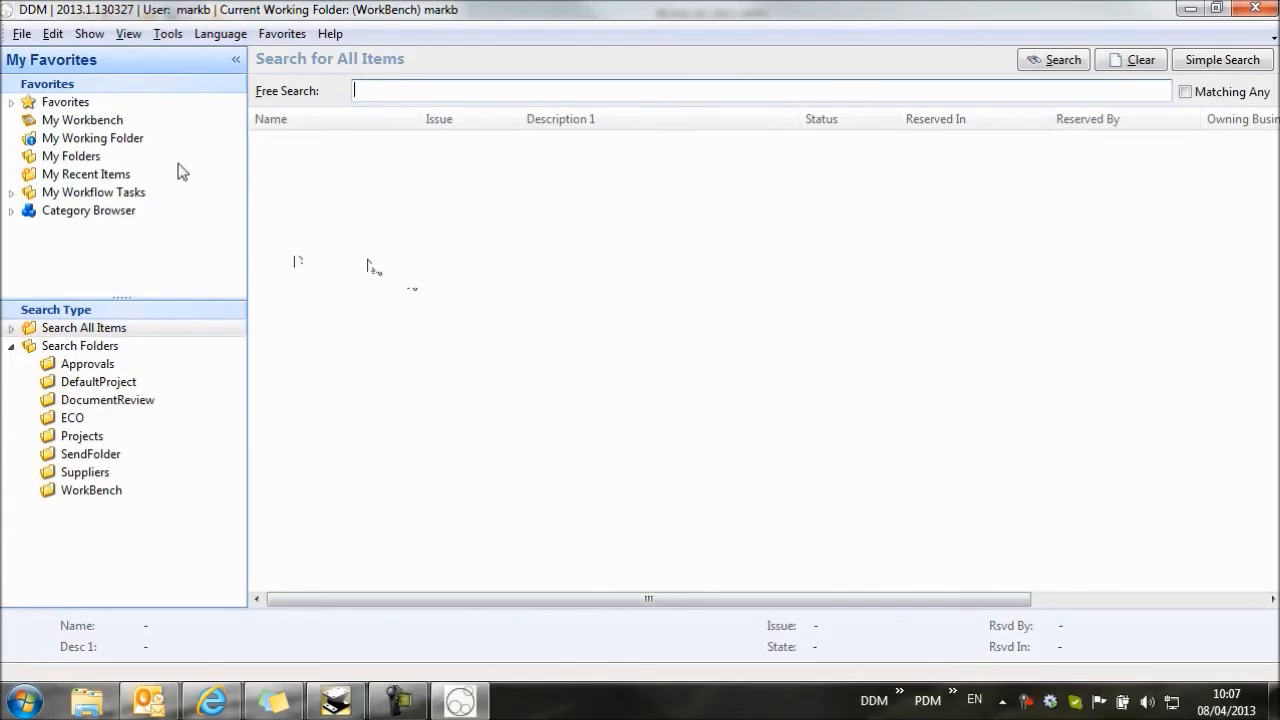
Release ZH-10021 from My Workbench through the Release Manager.
left_click(82, 120)
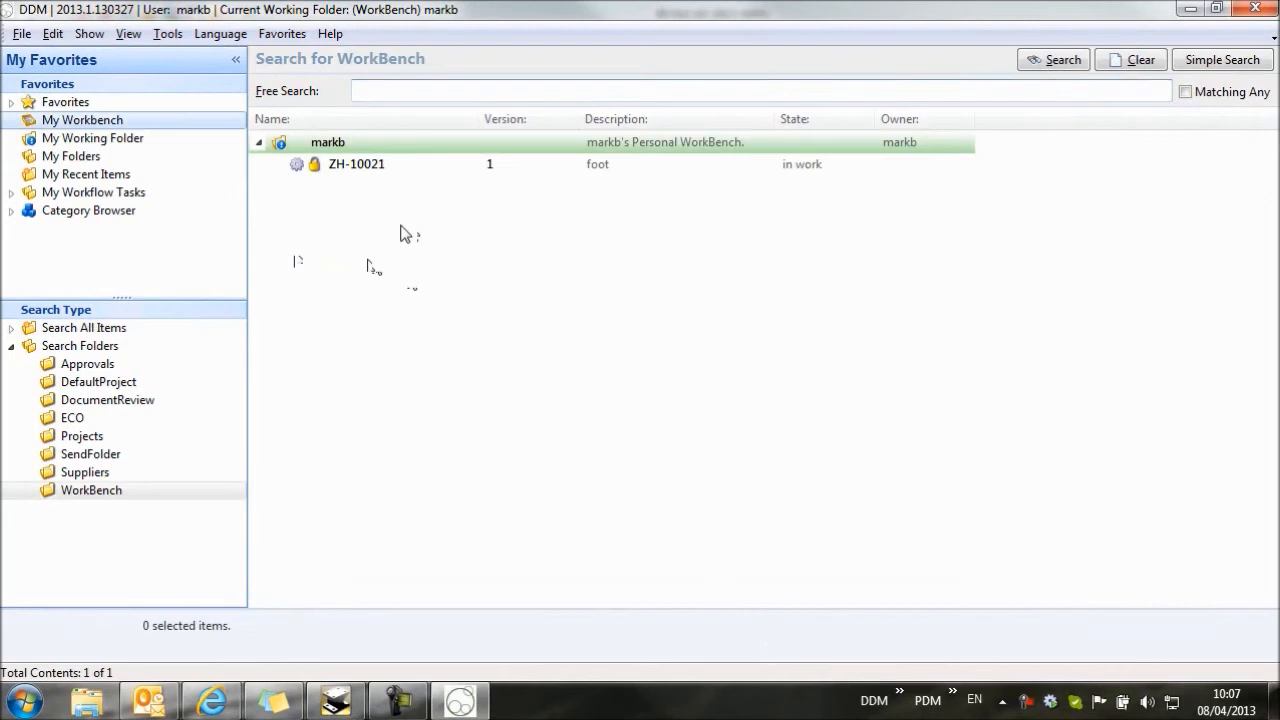
left_click(356, 164)
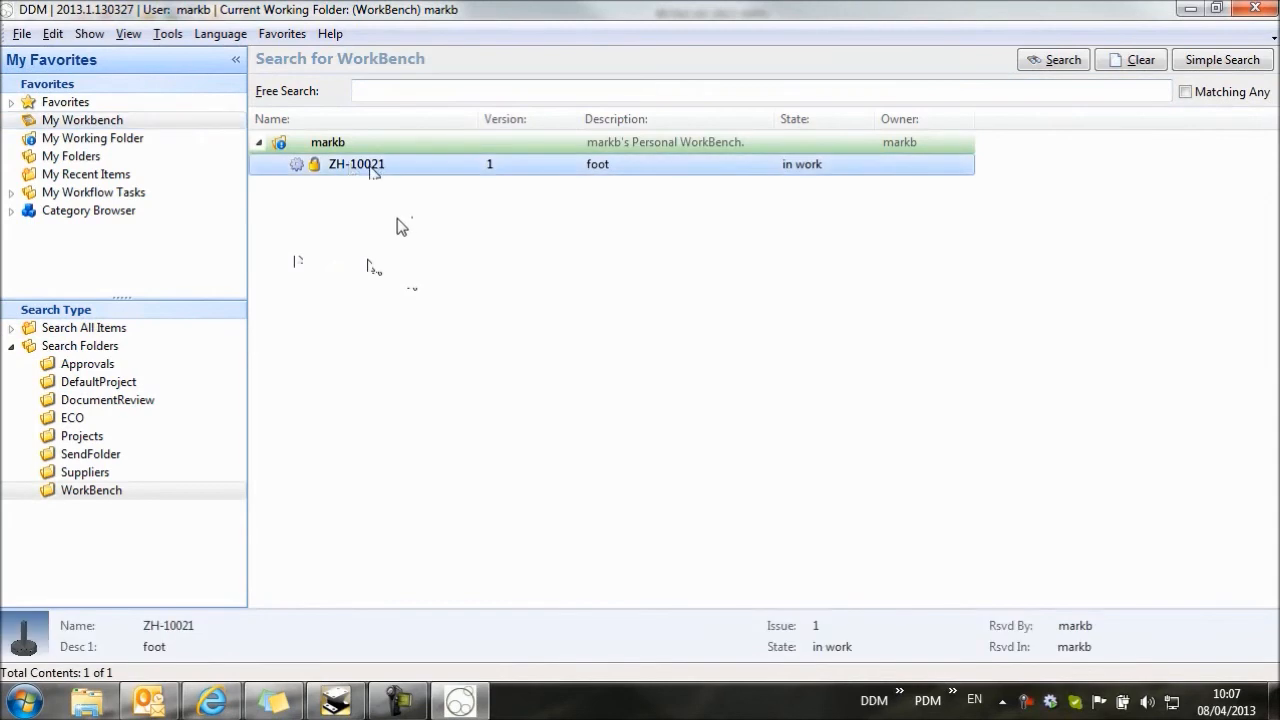
right_click(356, 164)
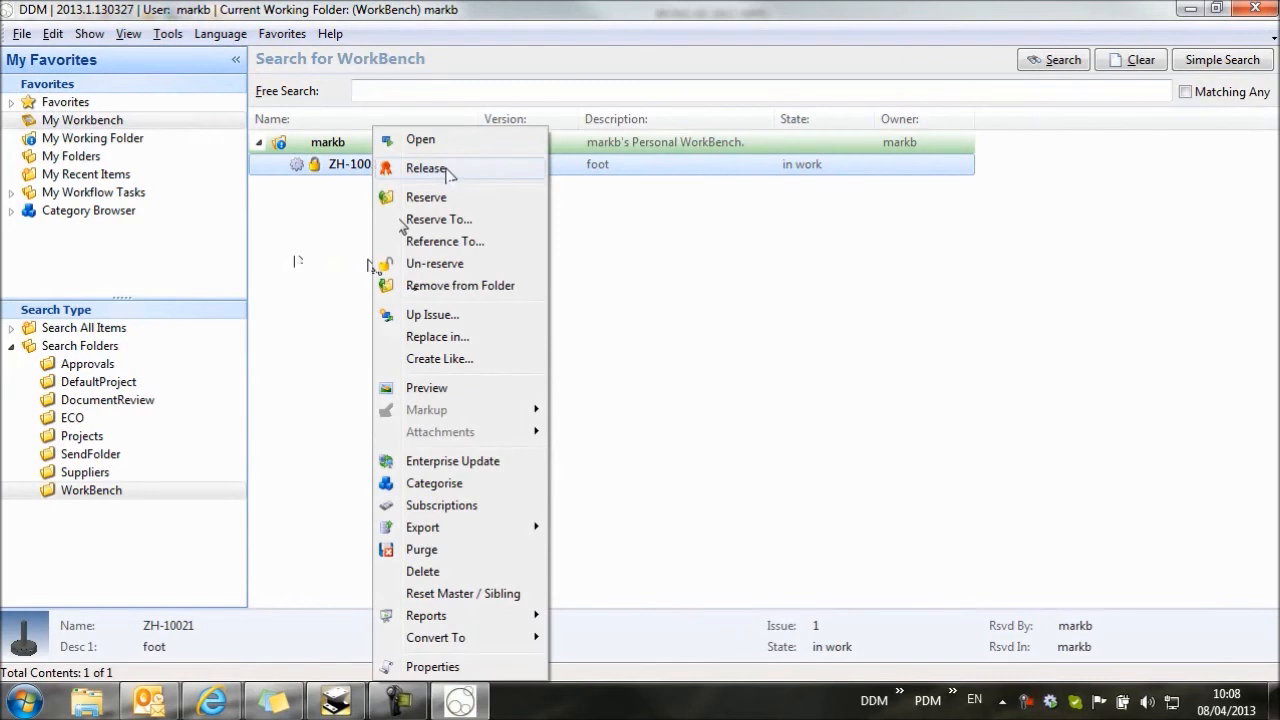
left_click(426, 168)
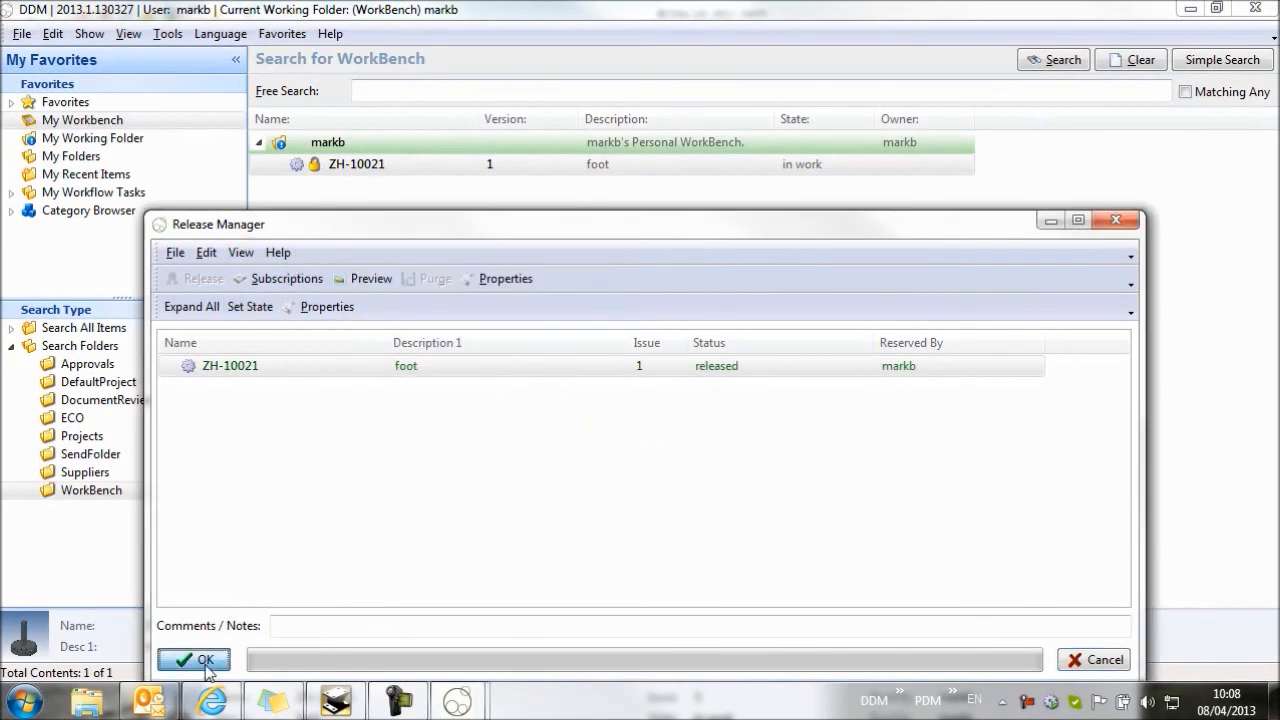
left_click(192, 660)
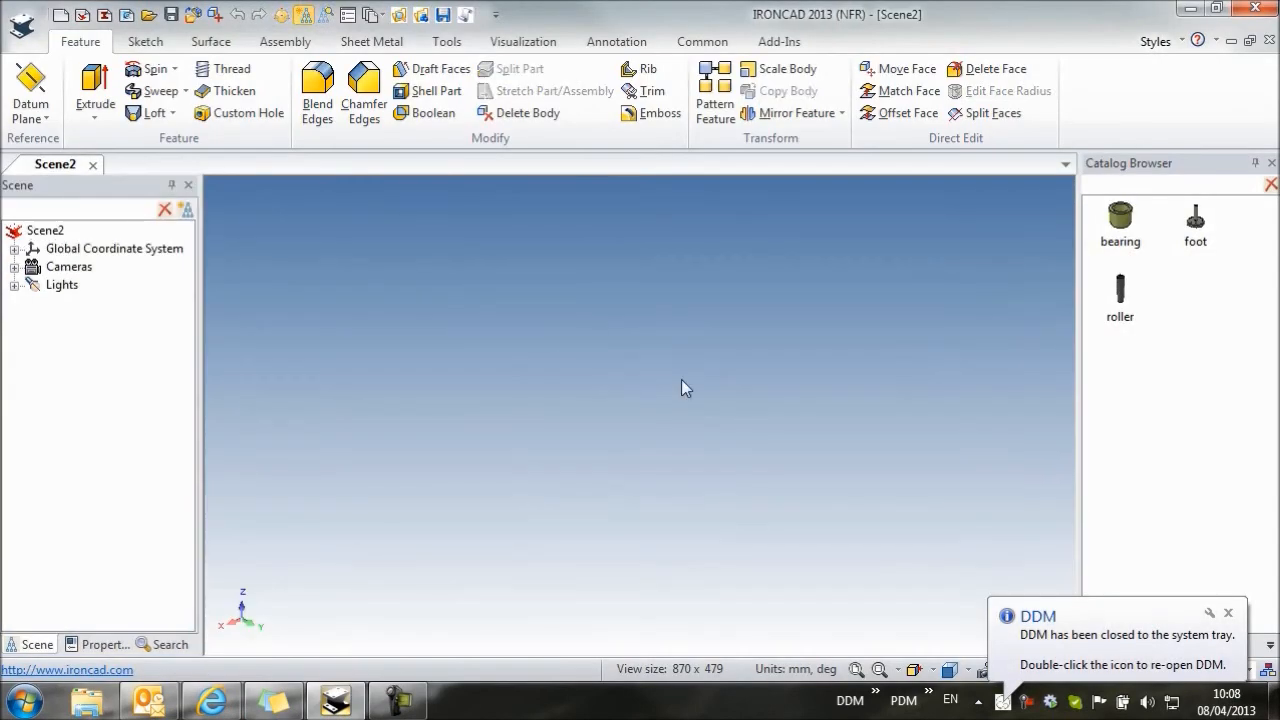
Edit the 'foot' catalog item and set its Part Number to ZH-10021.
right_click(1196, 220)
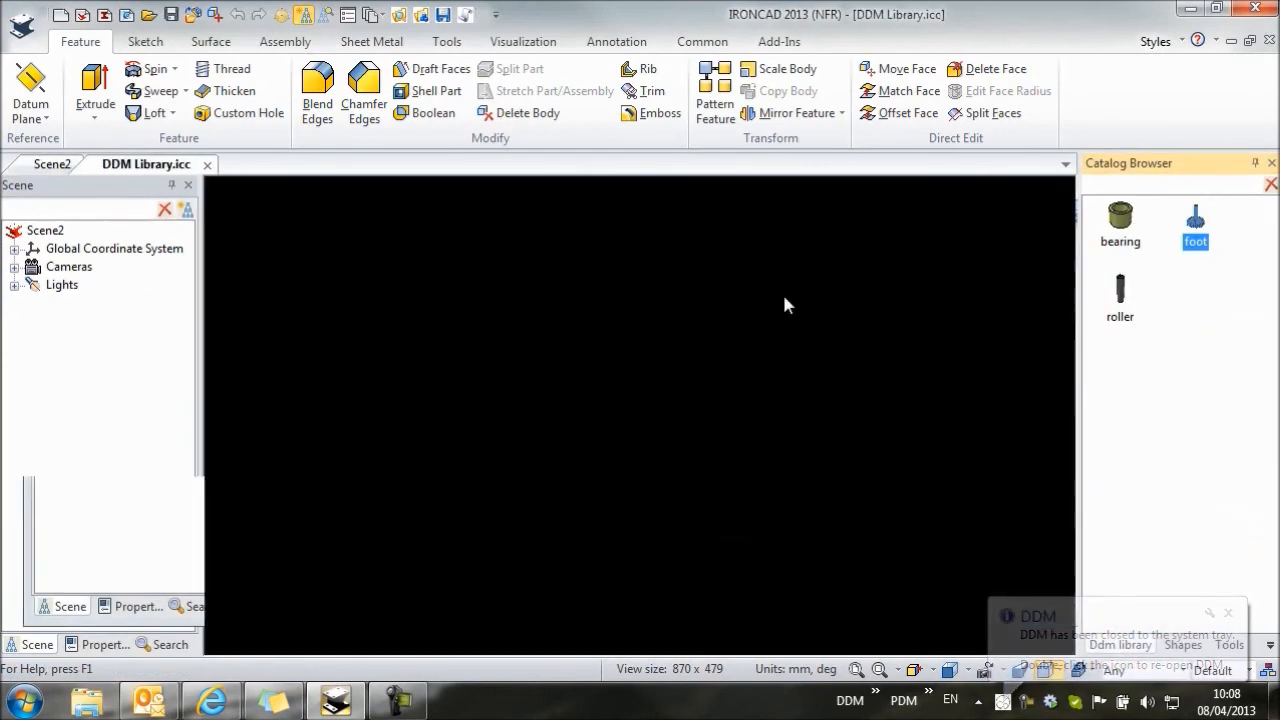
double_click(1196, 220)
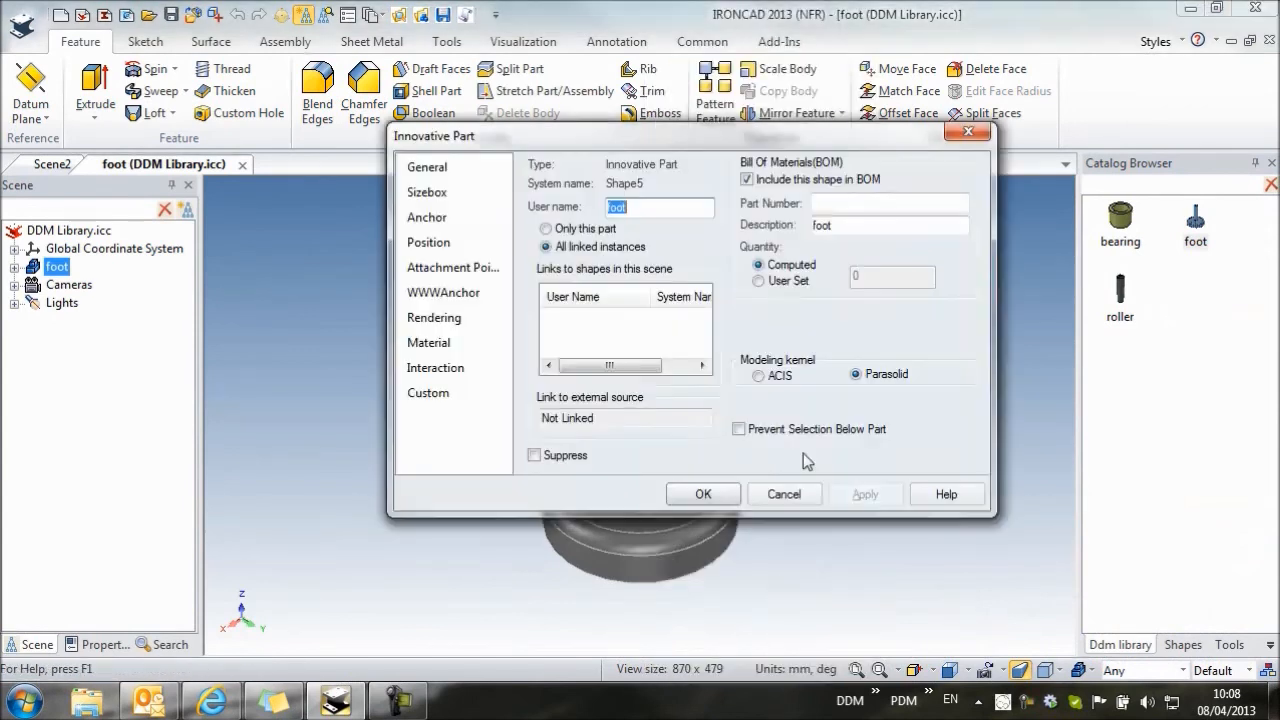
left_click(738, 428)
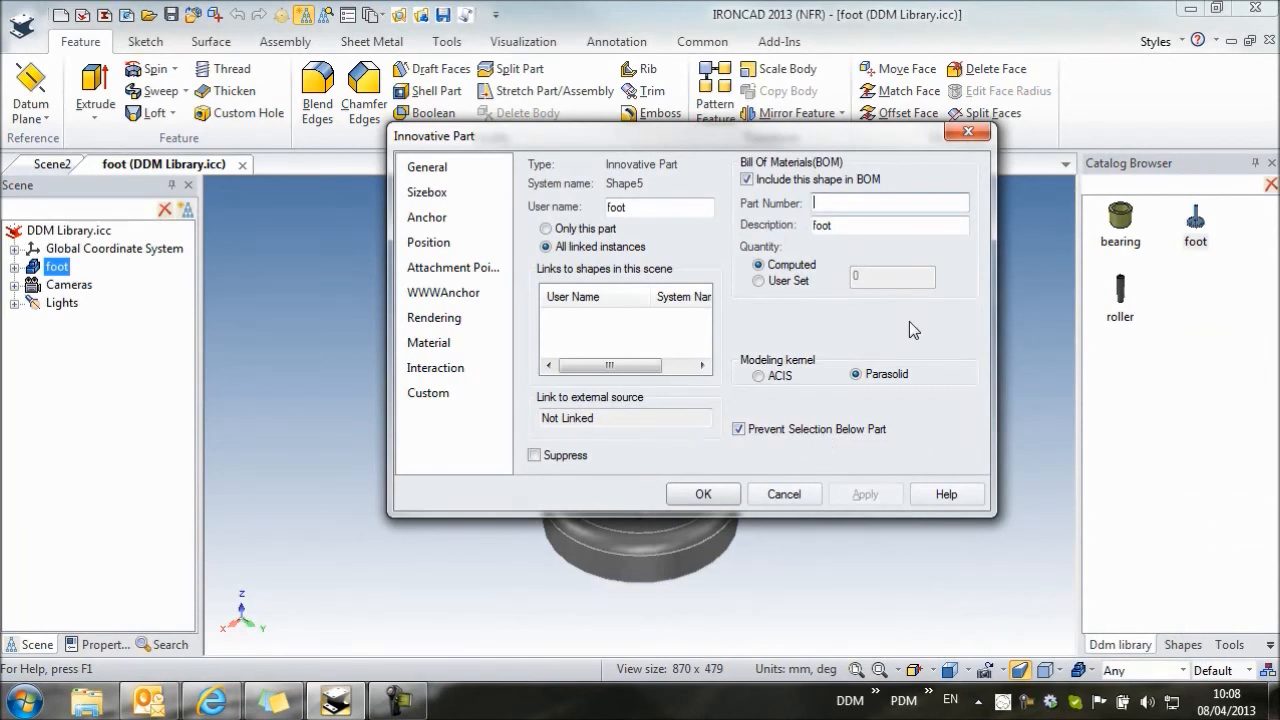
type("ZH-10021")
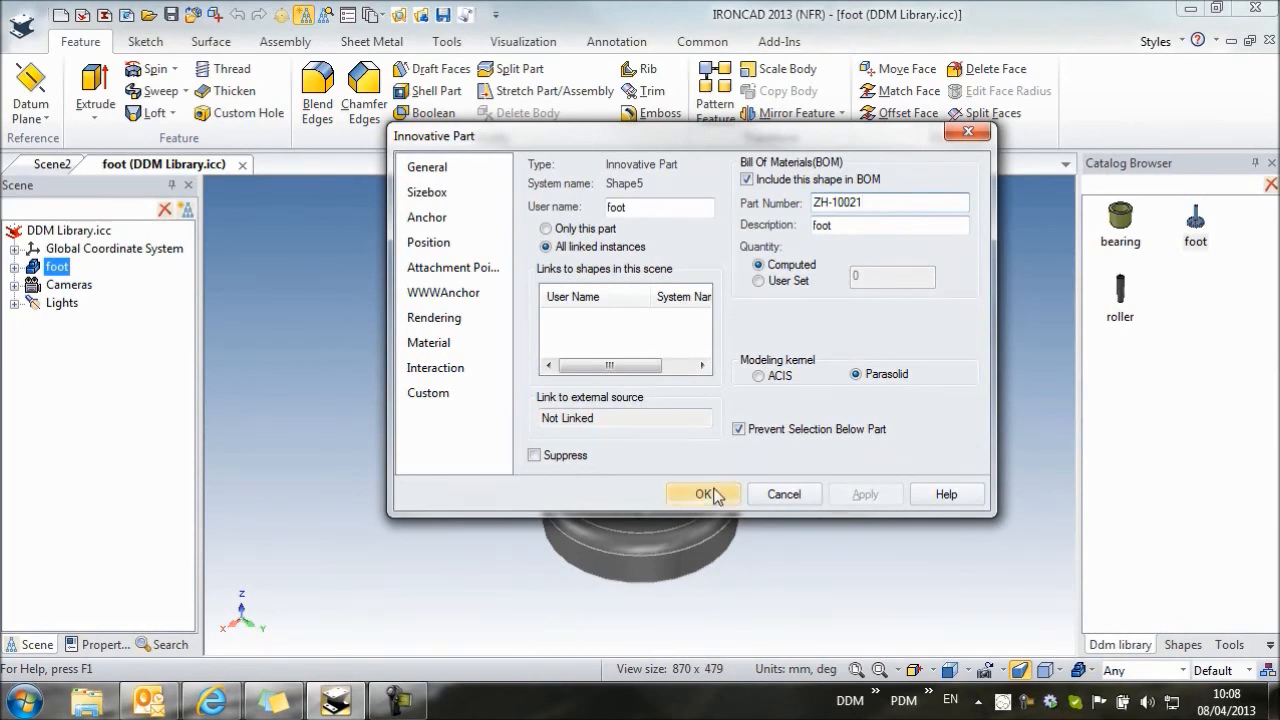
left_click(704, 494)
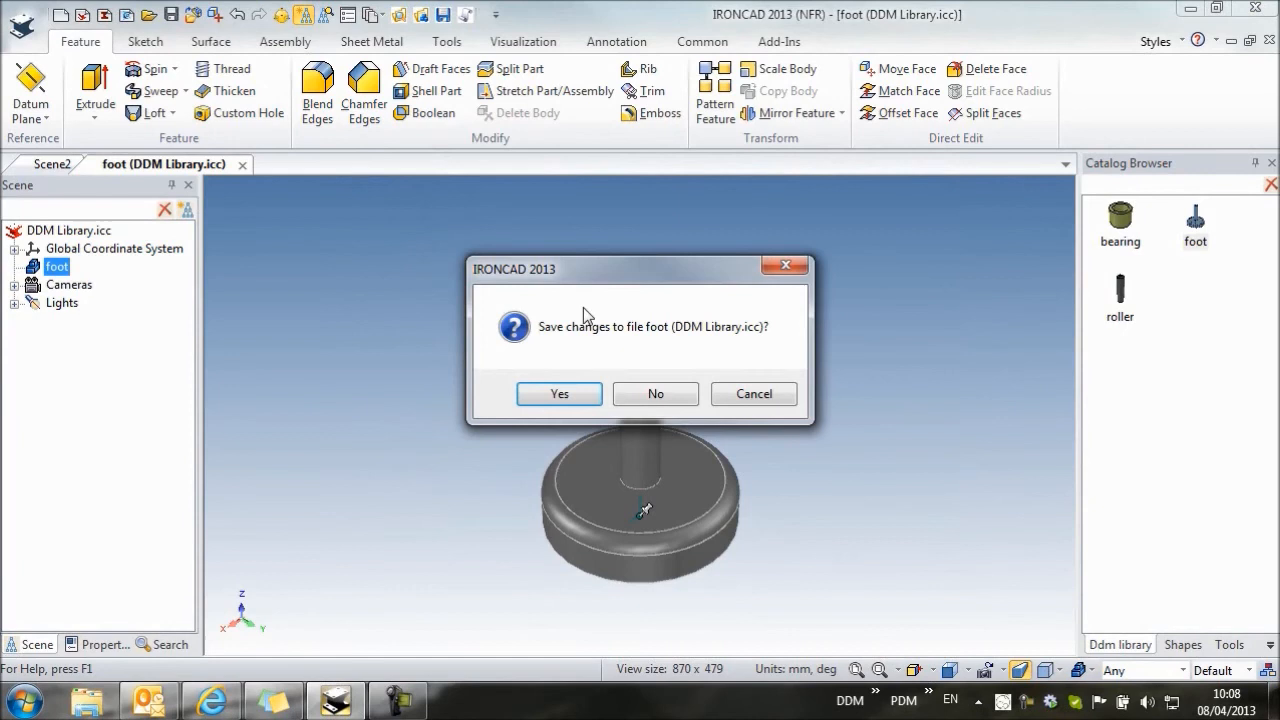
Save 'foot (DDM Library.icc)' and close Scene2 discarding its changes.
left_click(656, 392)
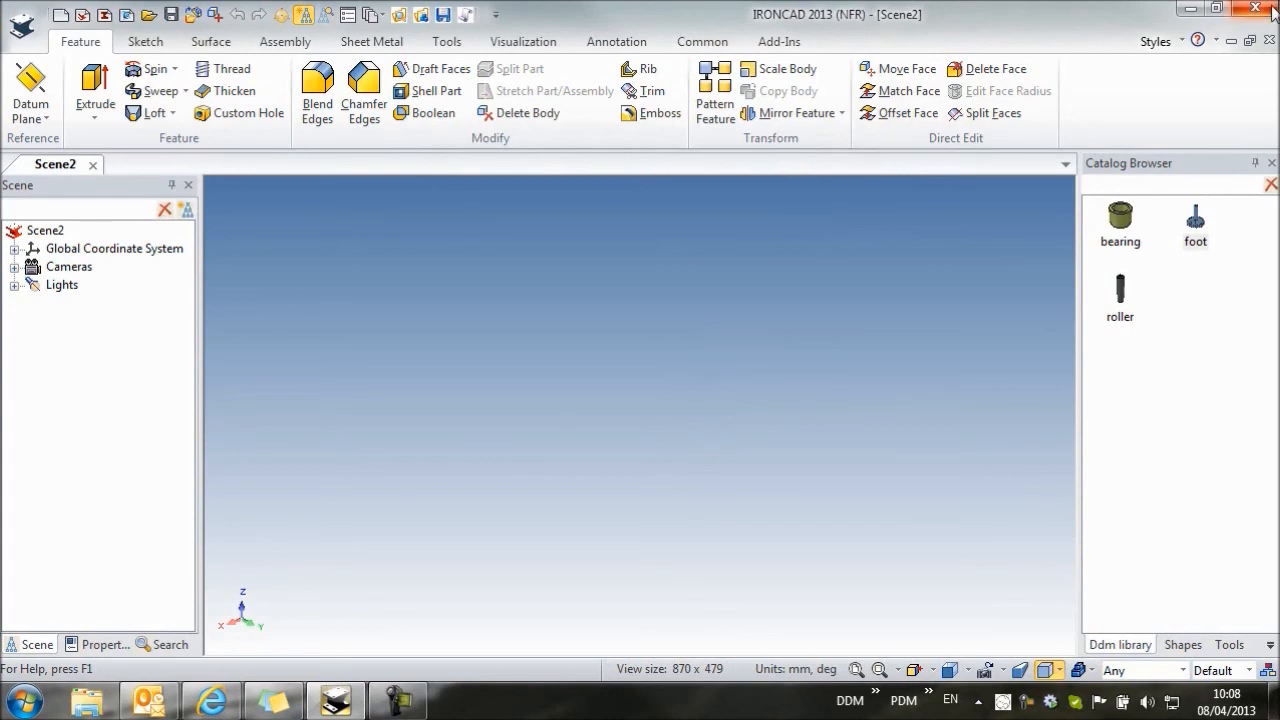
left_click(1256, 8)
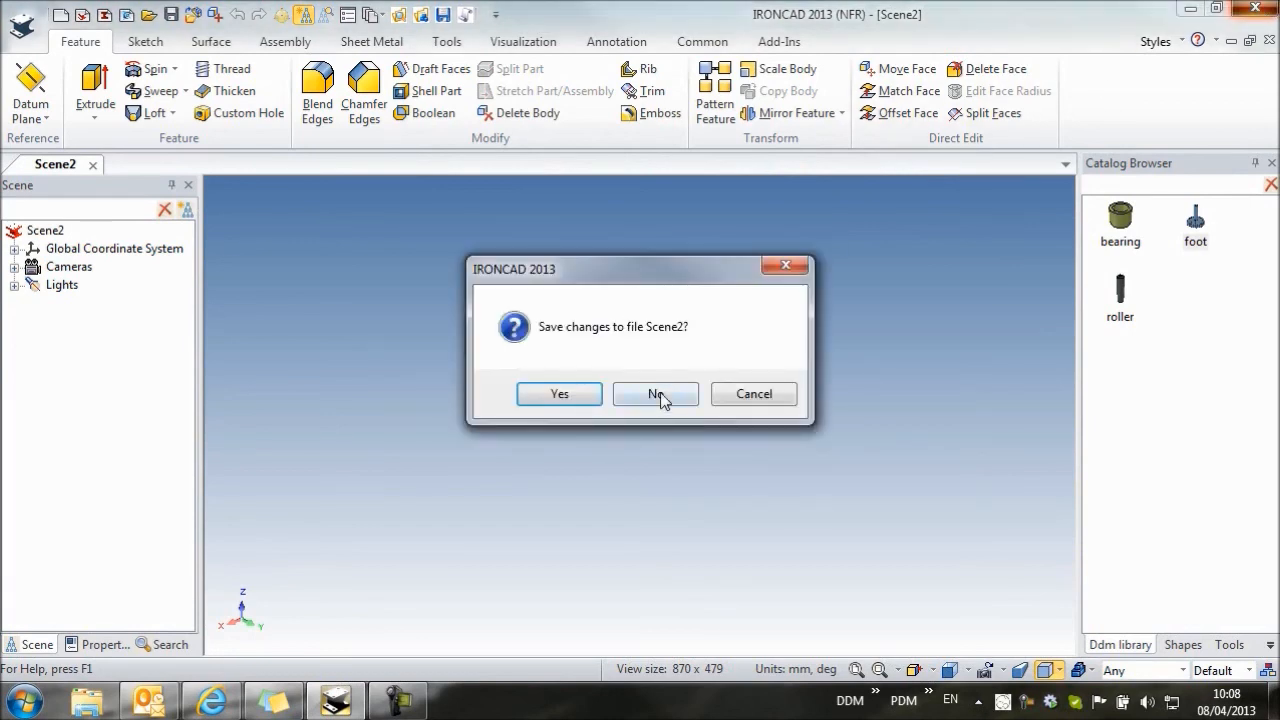
left_click(656, 392)
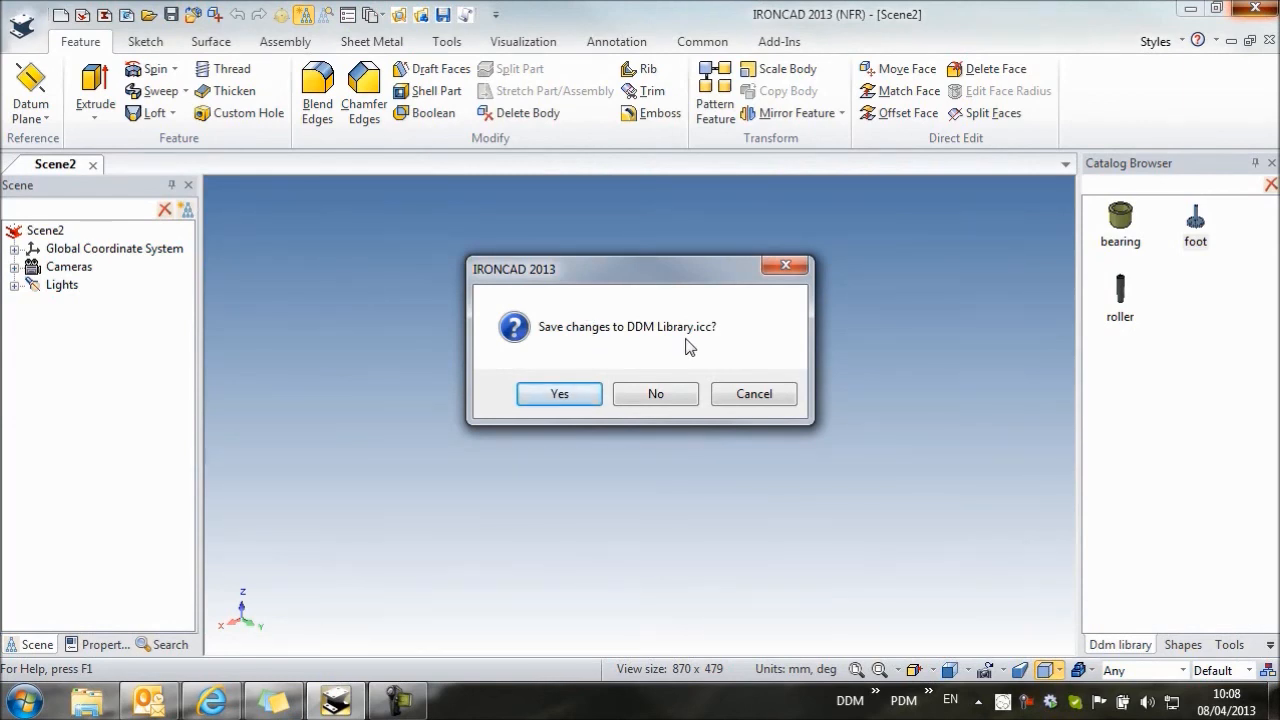